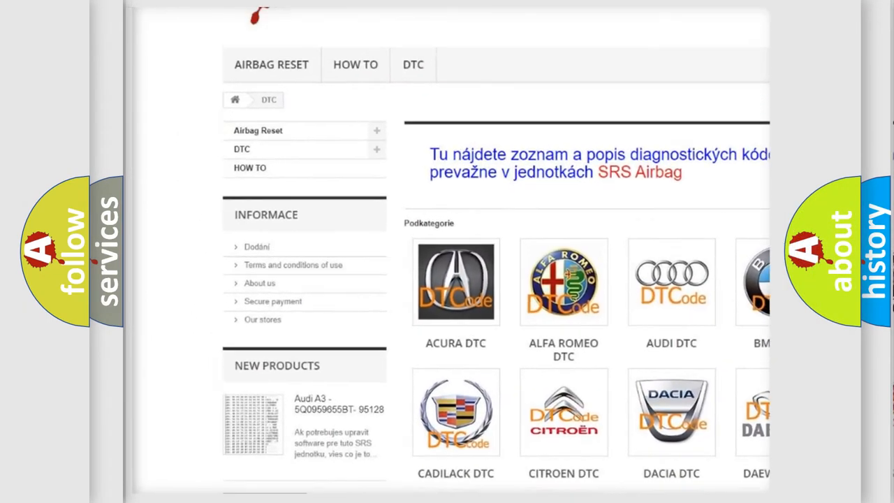
scroll("down", 3)
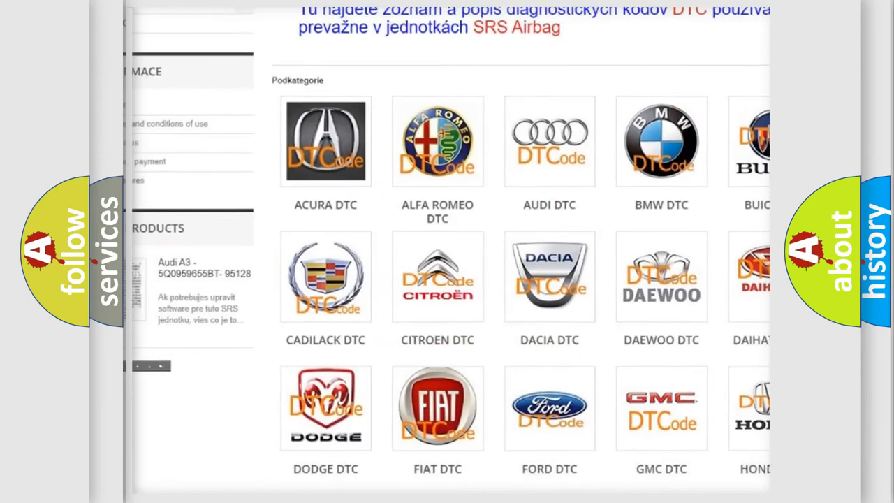